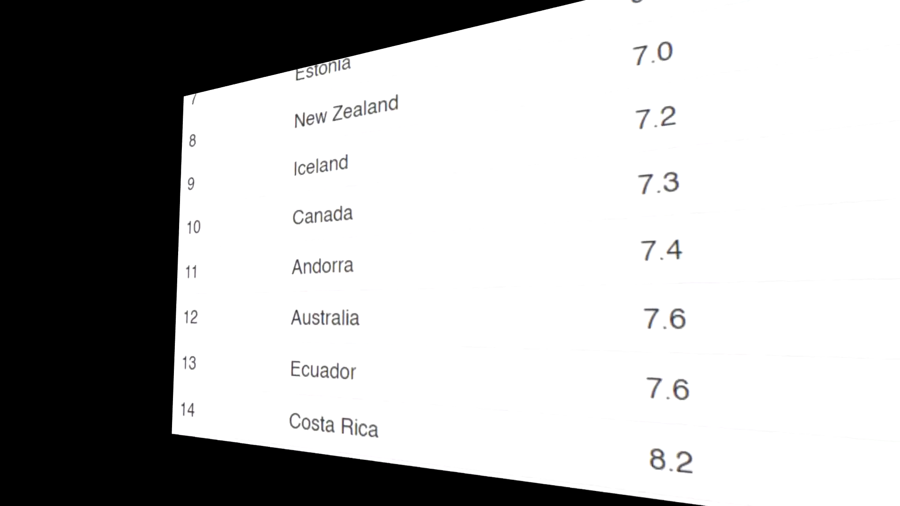
scroll("up", 3)
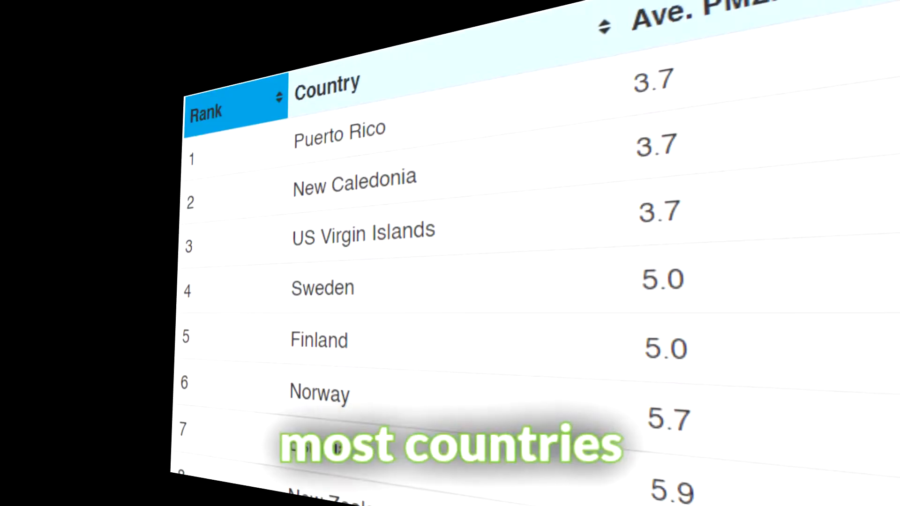